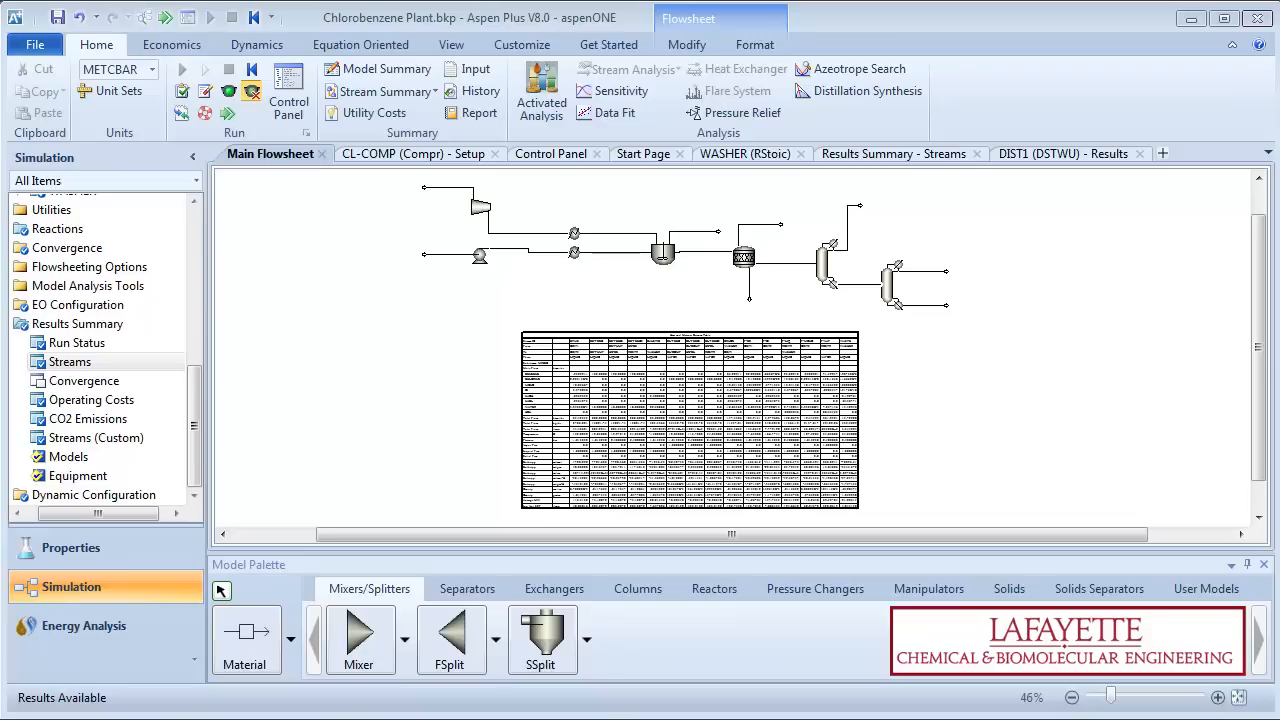
Step: Collapse Results Summary and open Sensitivity under Model Analysis Tools
left_click(256, 17)
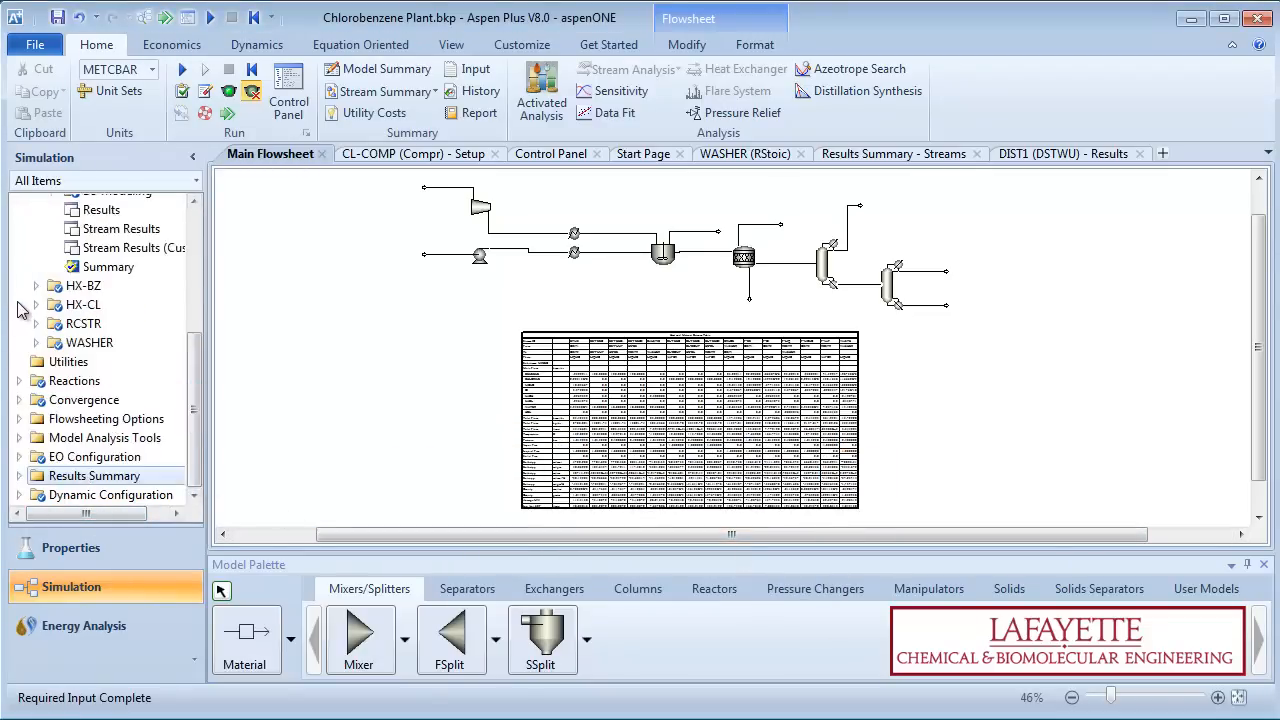
left_click(91, 456)
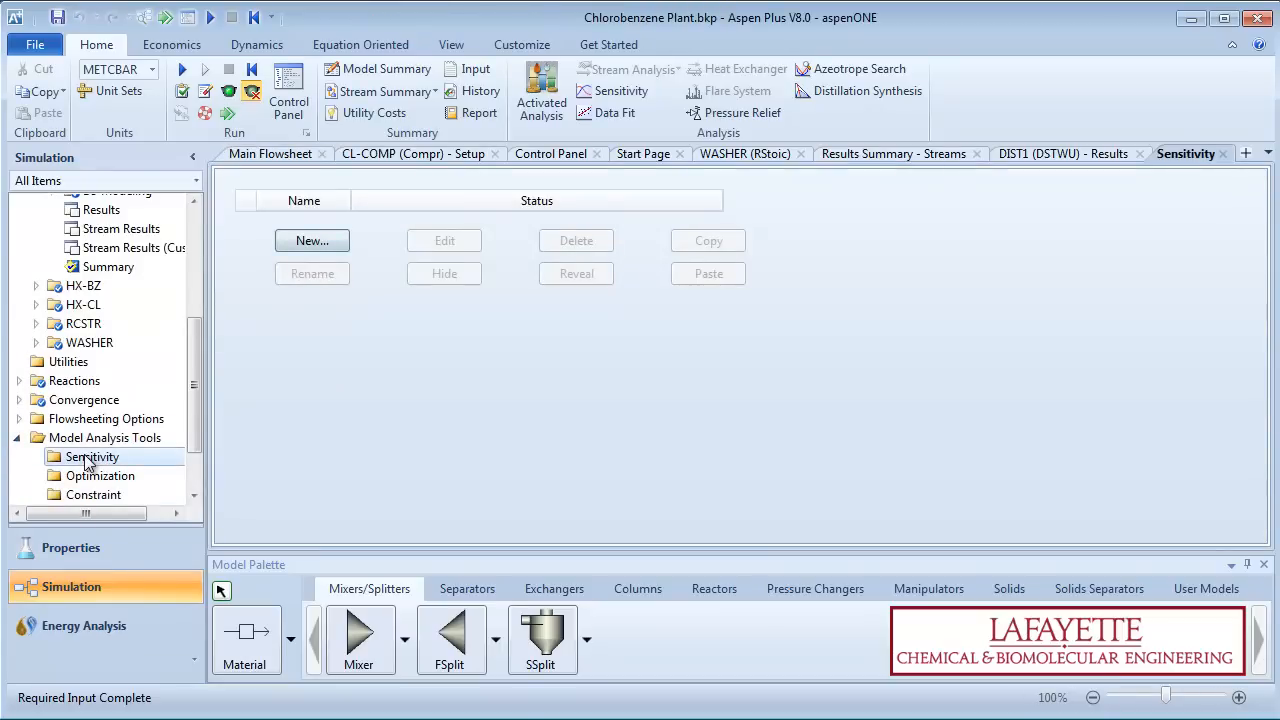
Step: Create study S-1 varying BZ-FEED benzene mole flow from 120 to 300
left_click(312, 240)
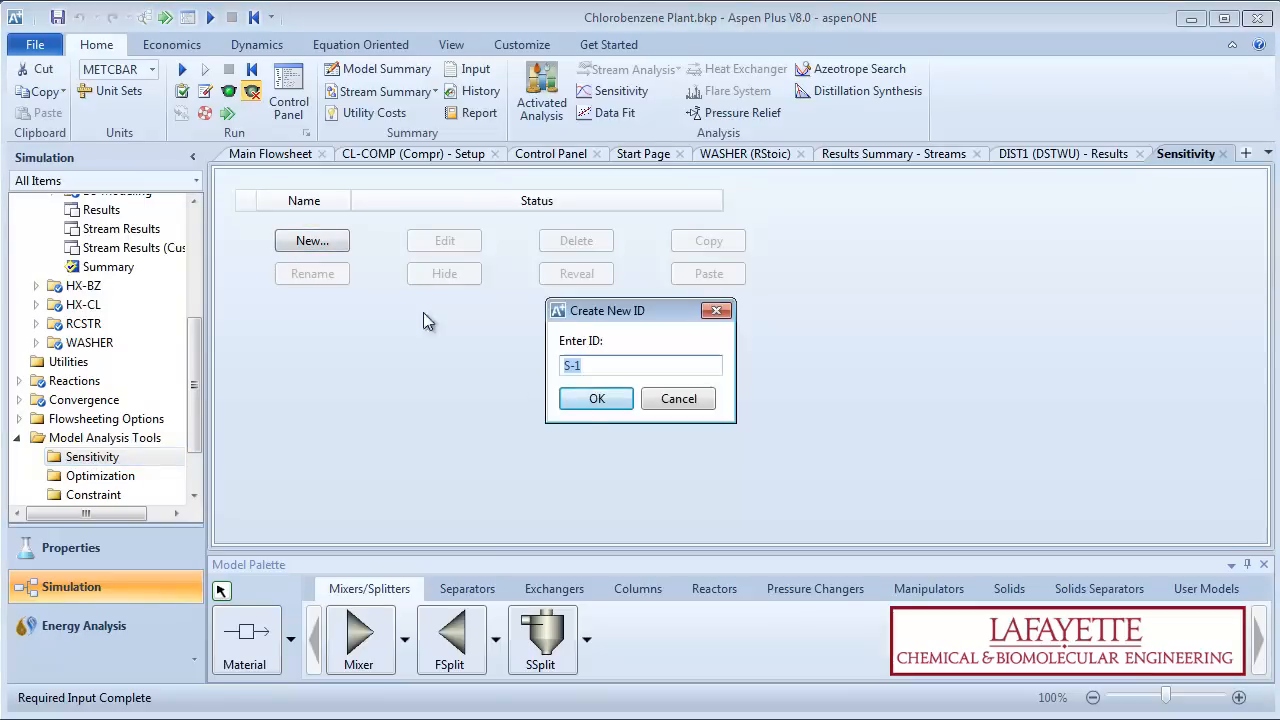
left_click(596, 398)
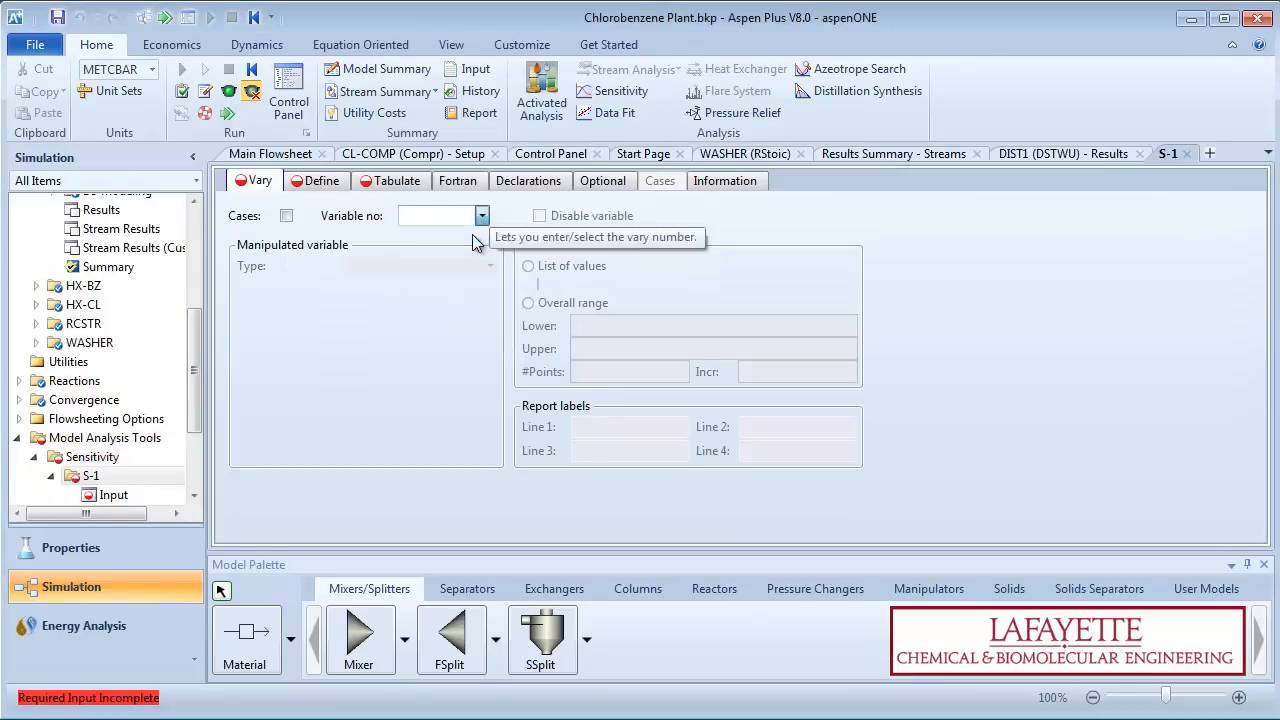
left_click(489, 265)
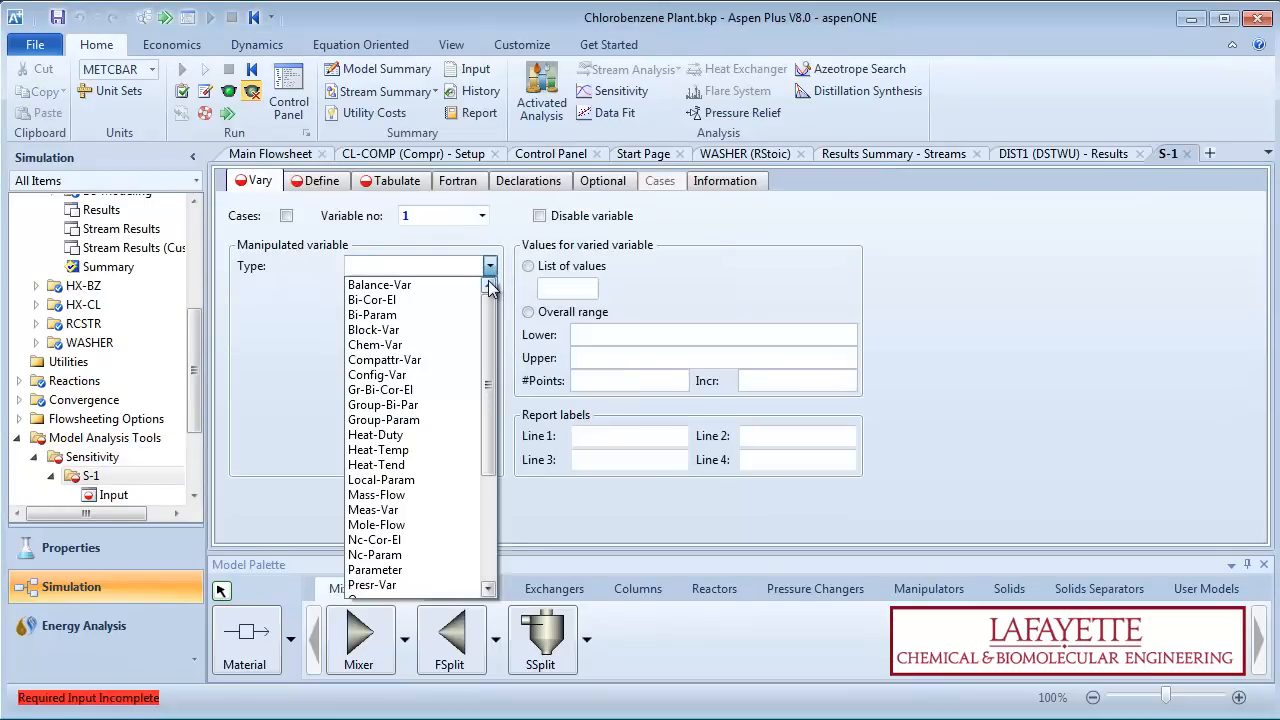
left_click(377, 524)
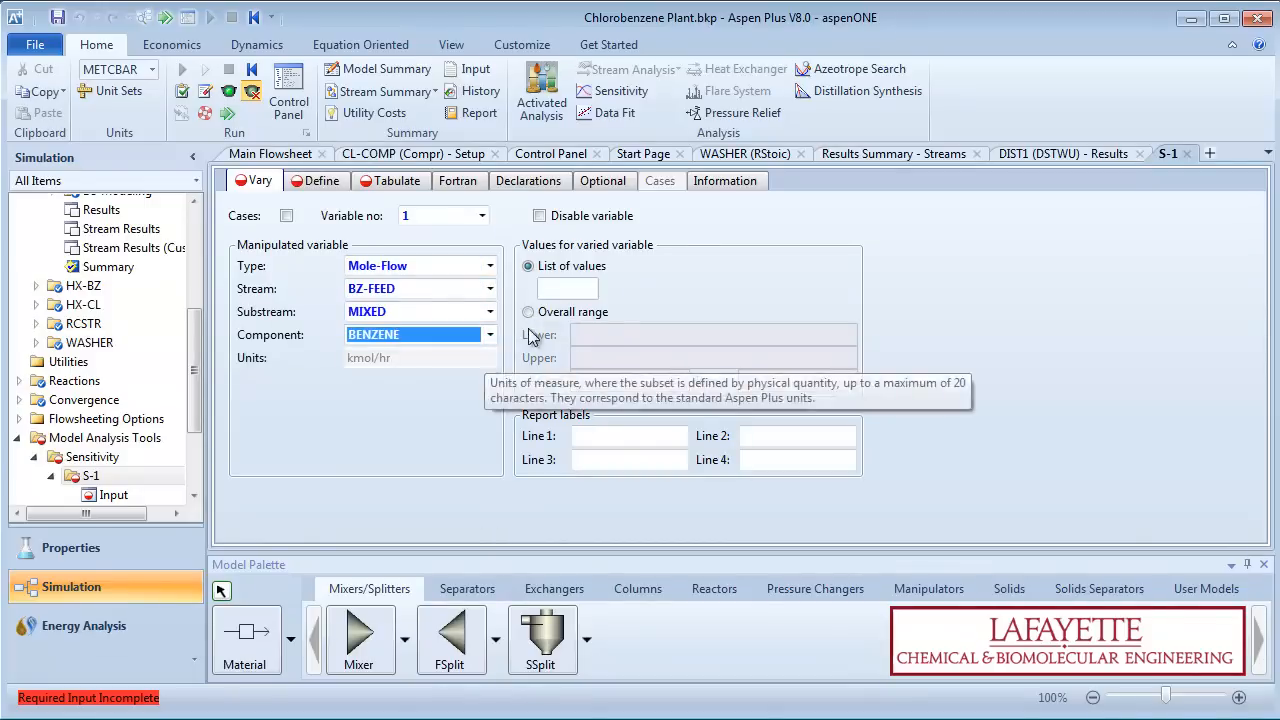
type("120")
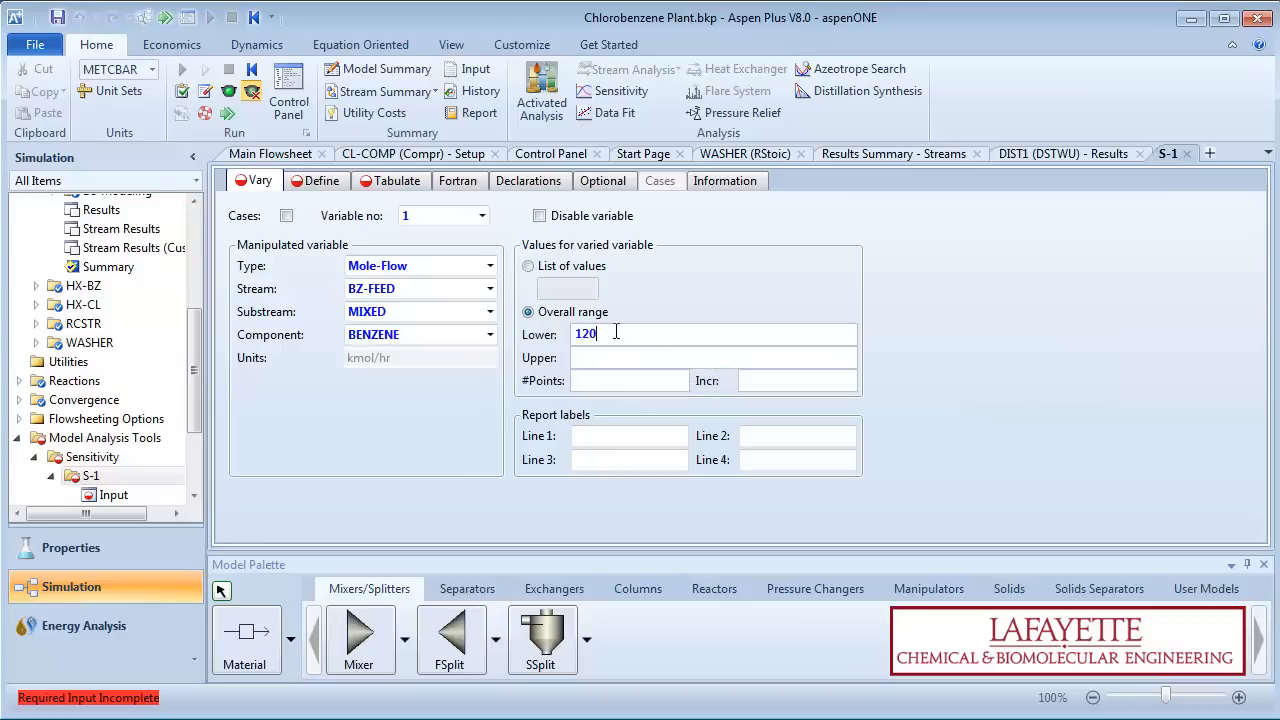
type("300")
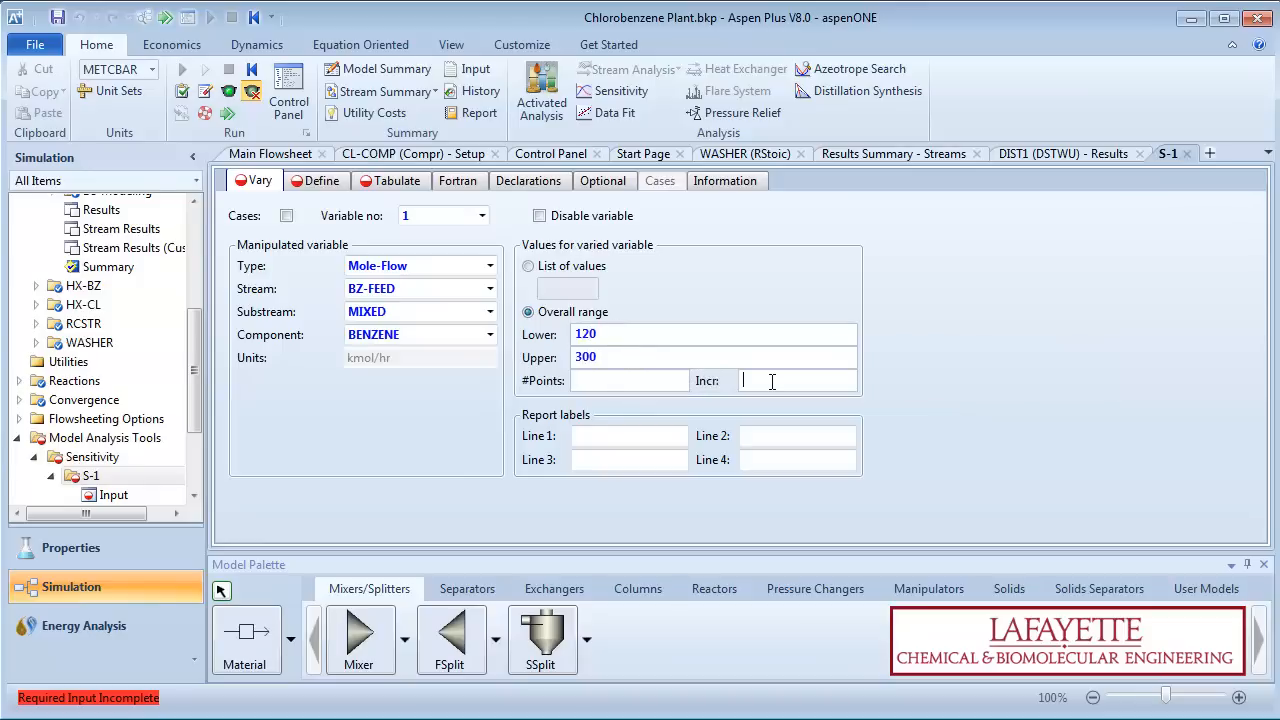
left_click(322, 181)
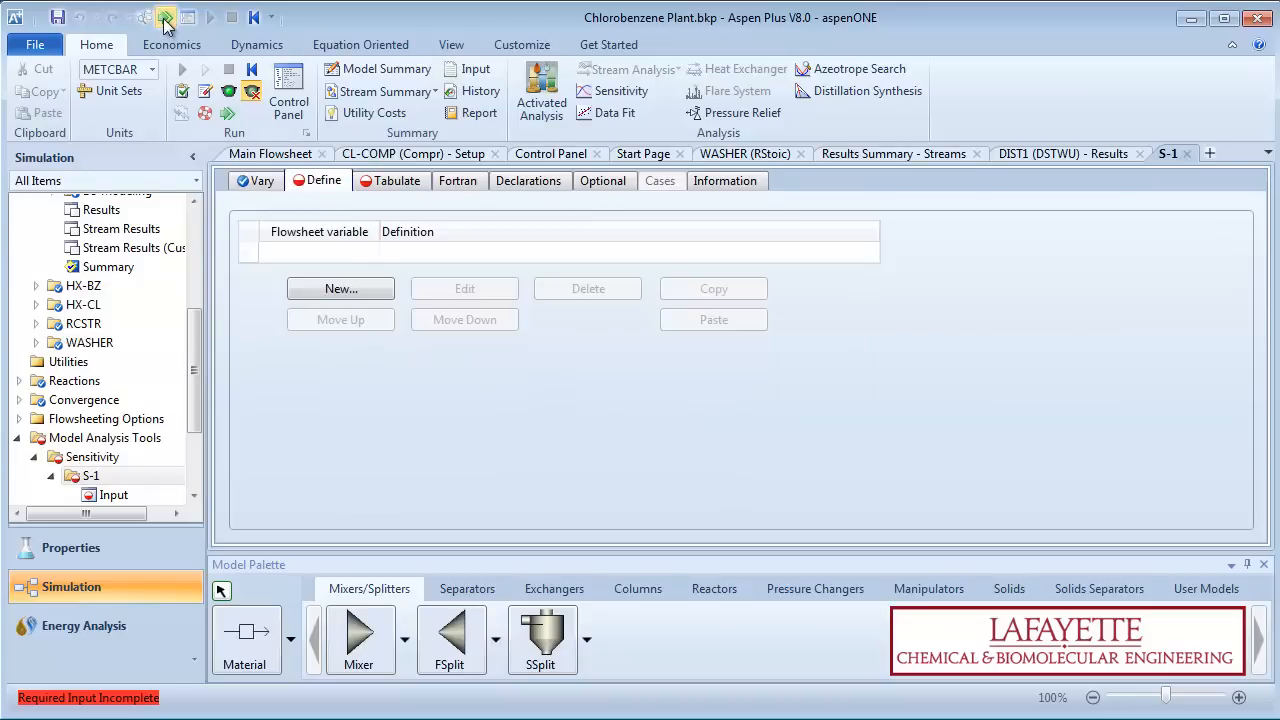
Step: Define MONOFRAC as MONO mole fraction in P-MONO and DIFRAC as DI in P-DI
type("MONOFRAC")
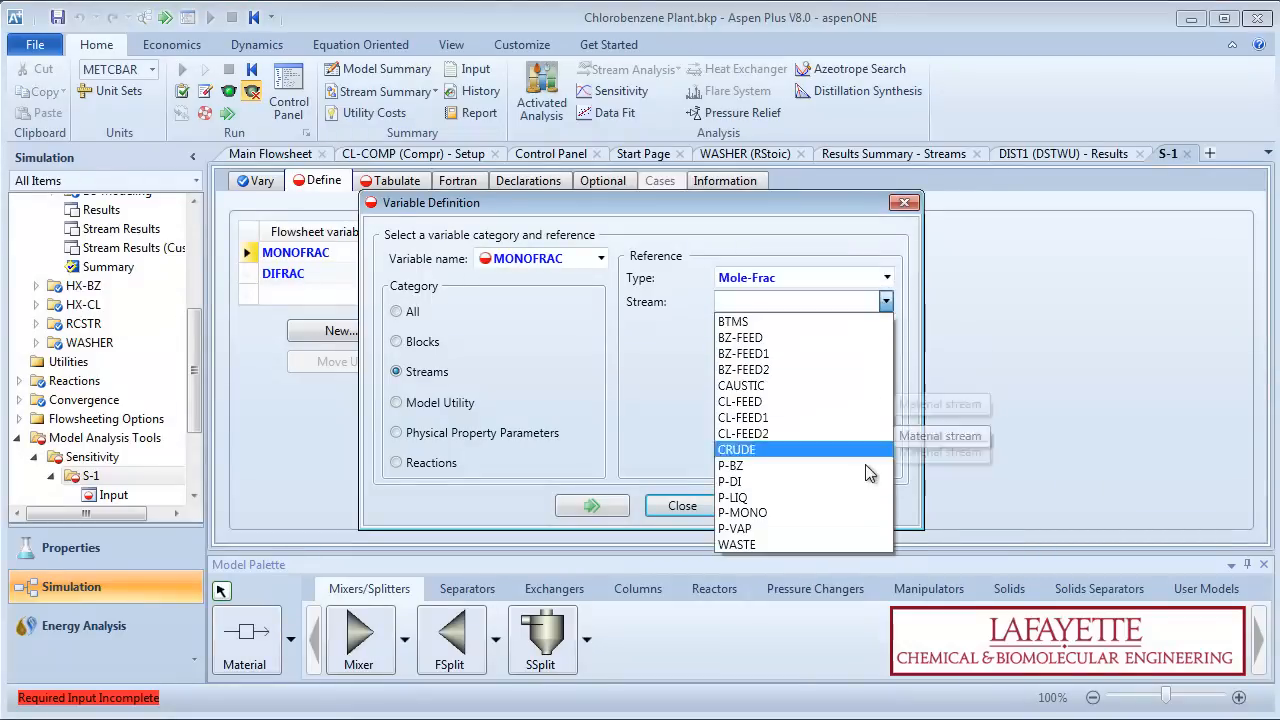
left_click(742, 512)
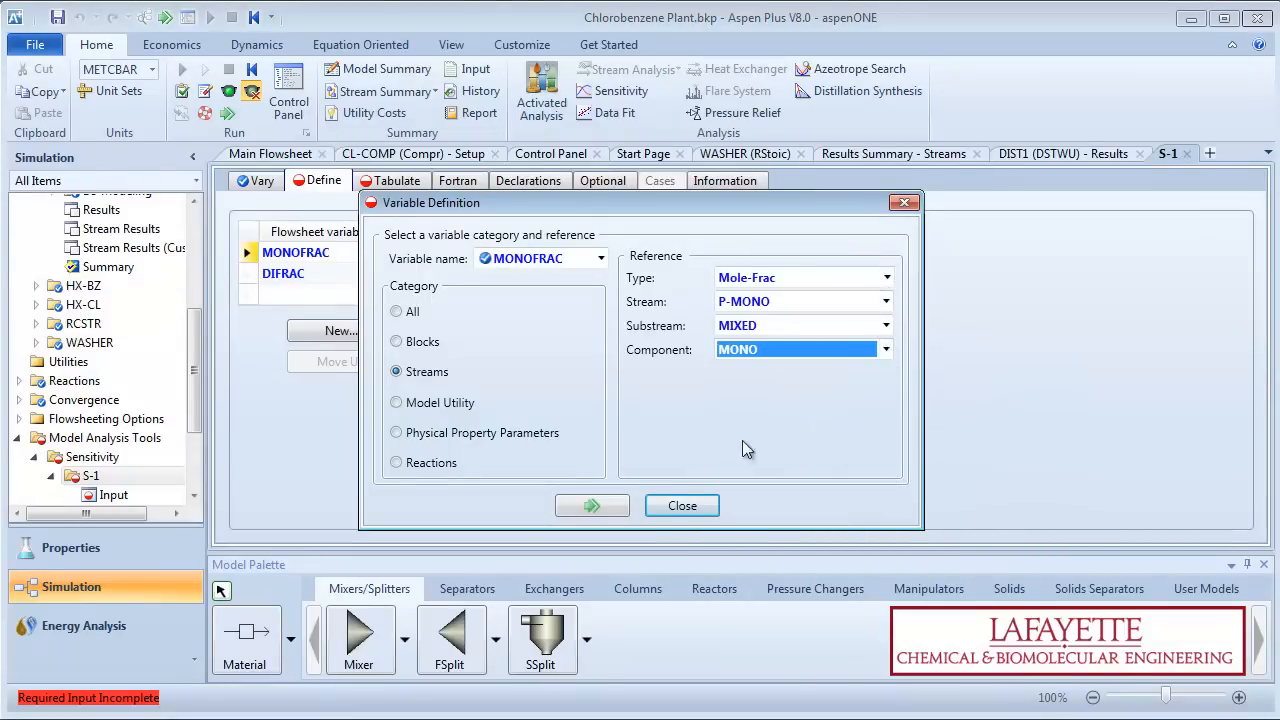
left_click(591, 505)
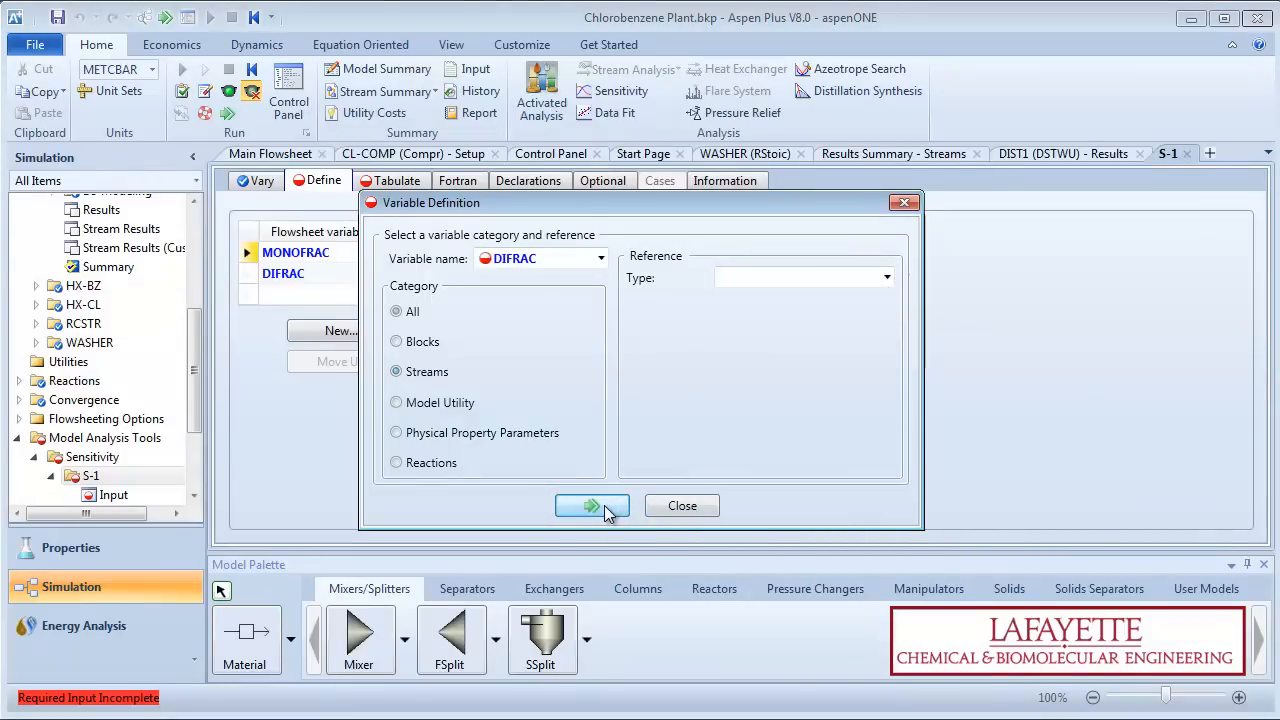
left_click(396, 311)
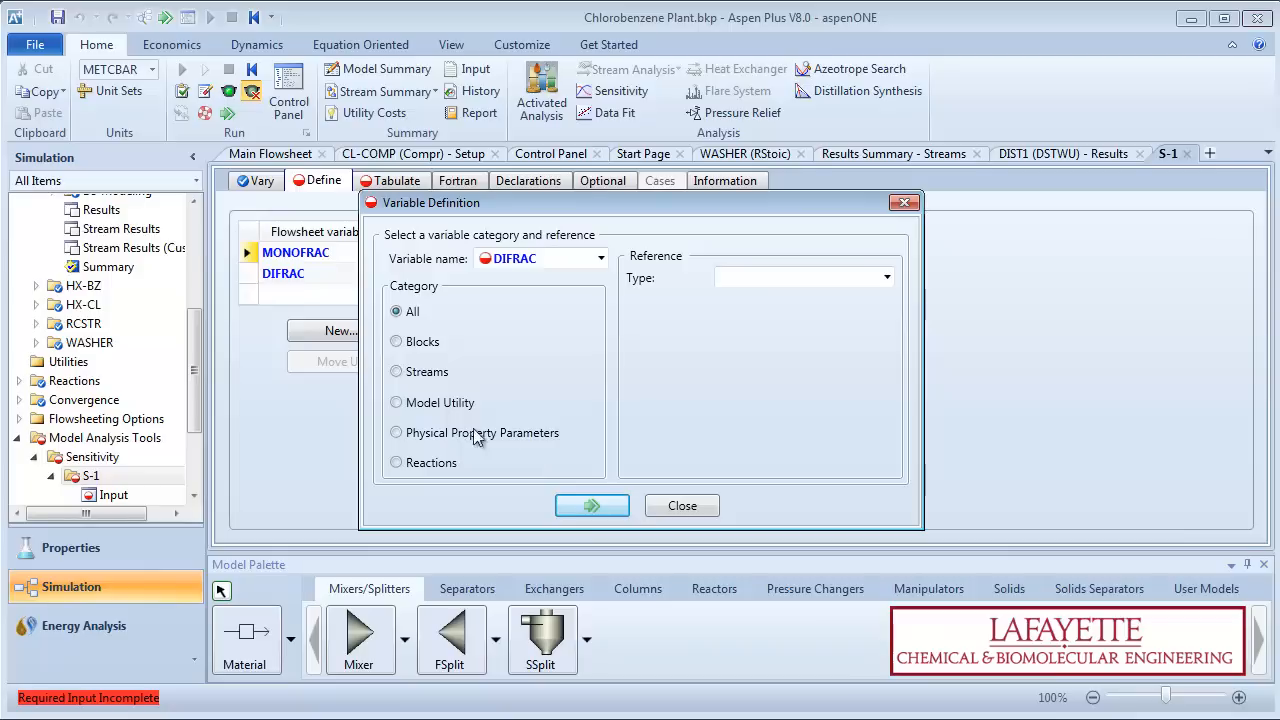
left_click(886, 277)
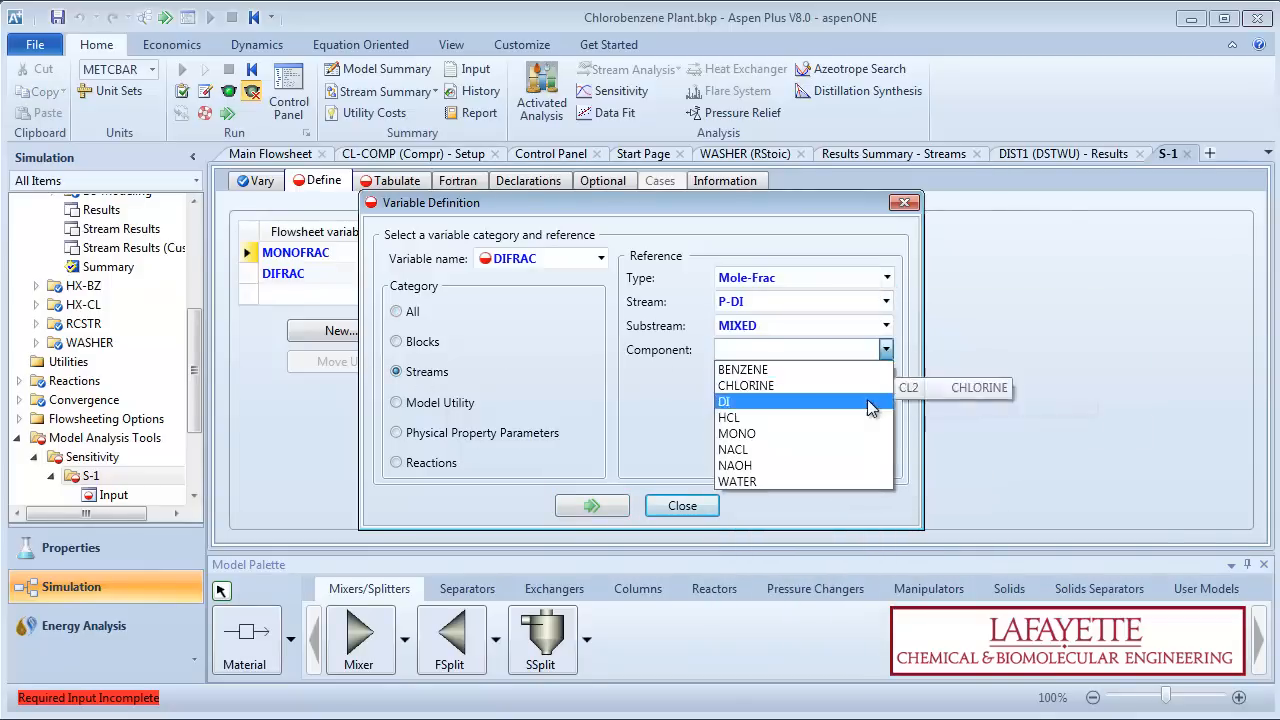
left_click(682, 505)
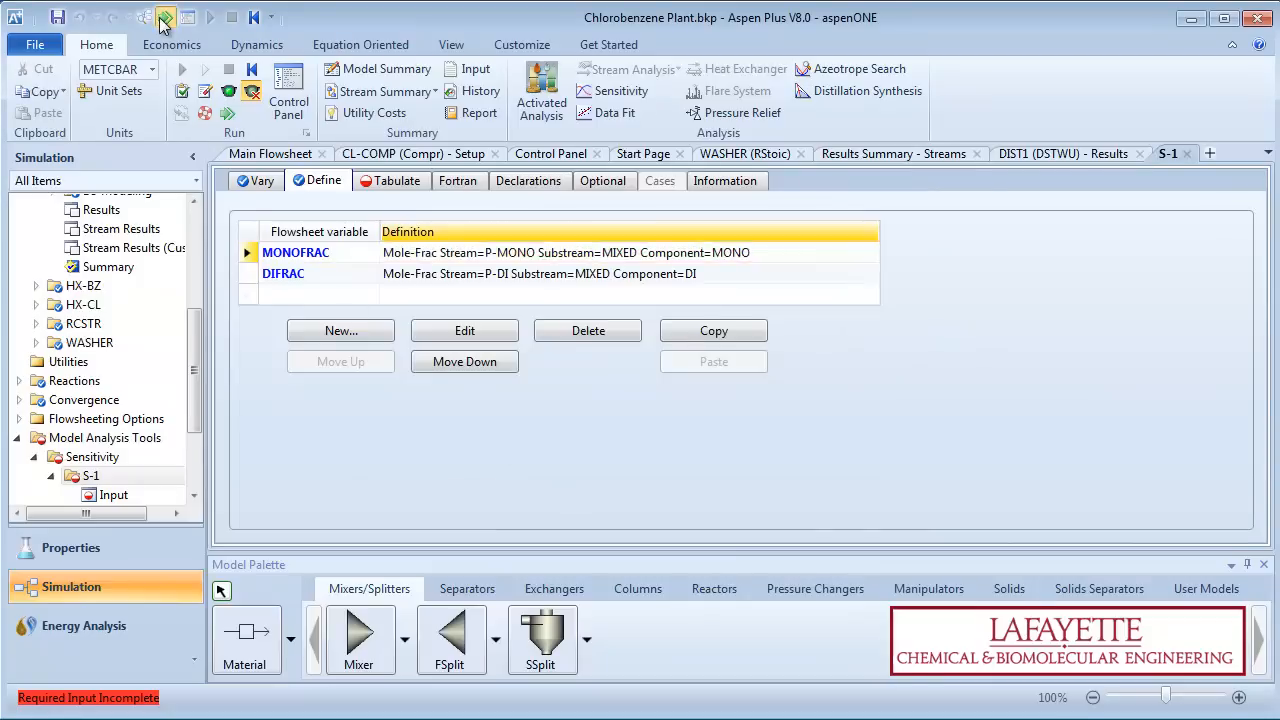
left_click(397, 180)
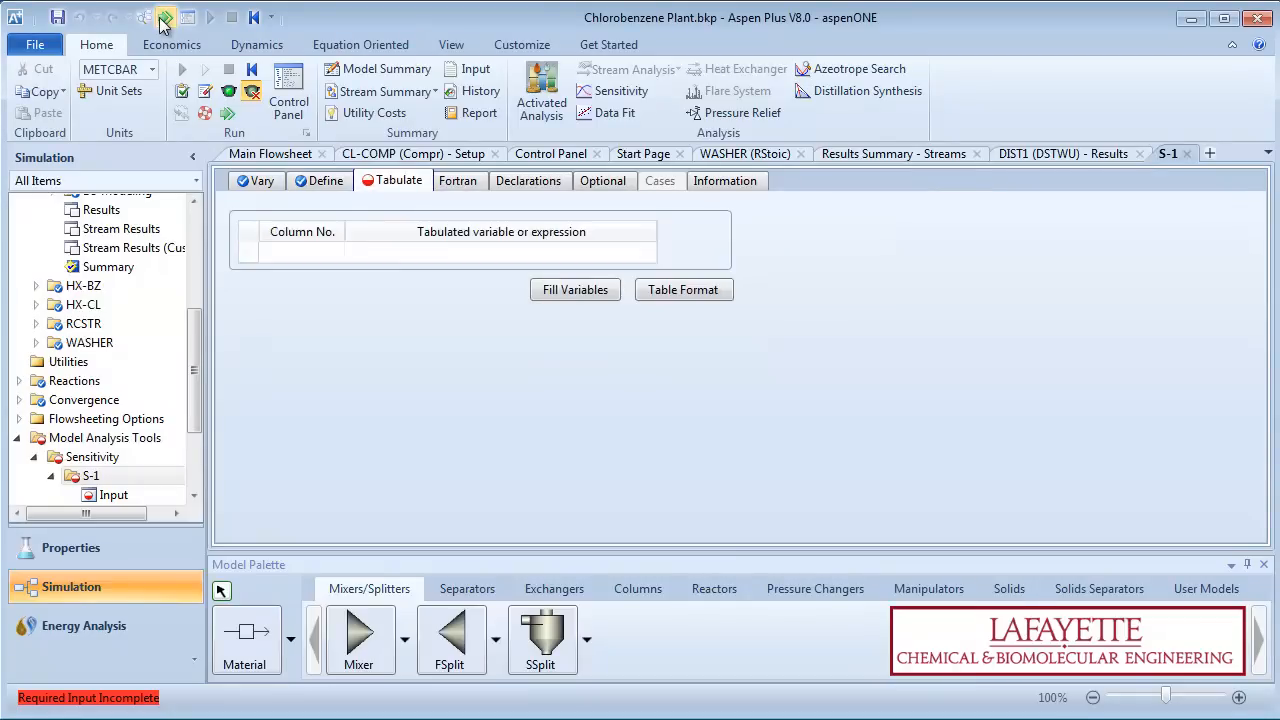
Step: Tabulate MONOFRAC and DIFRAC for S-1 and run the simulation
left_click(300, 252)
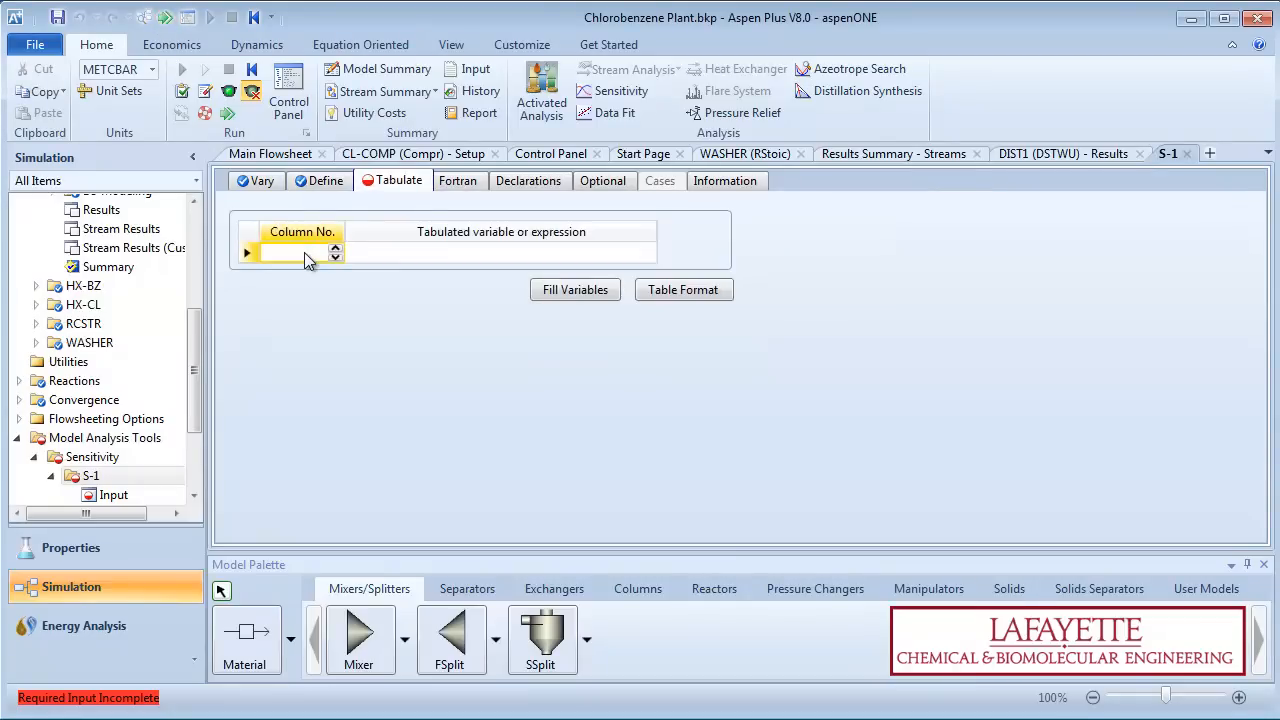
type("M")
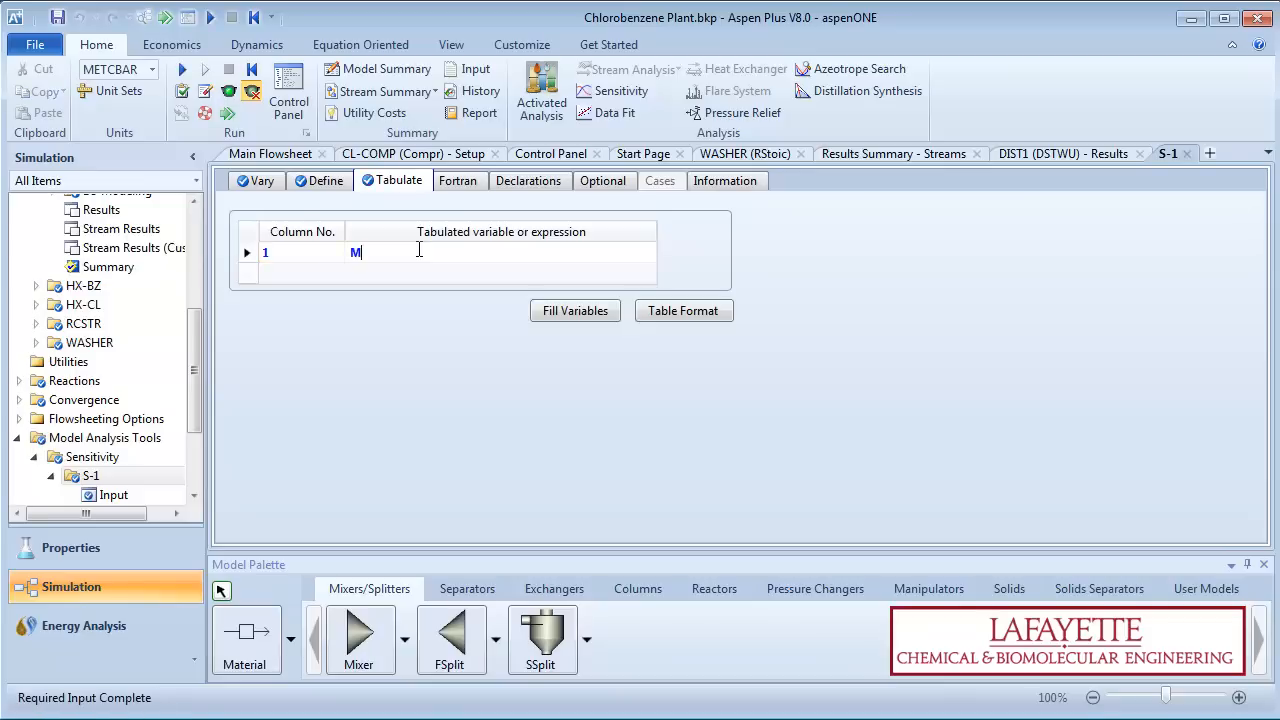
type("ONOFRAC")
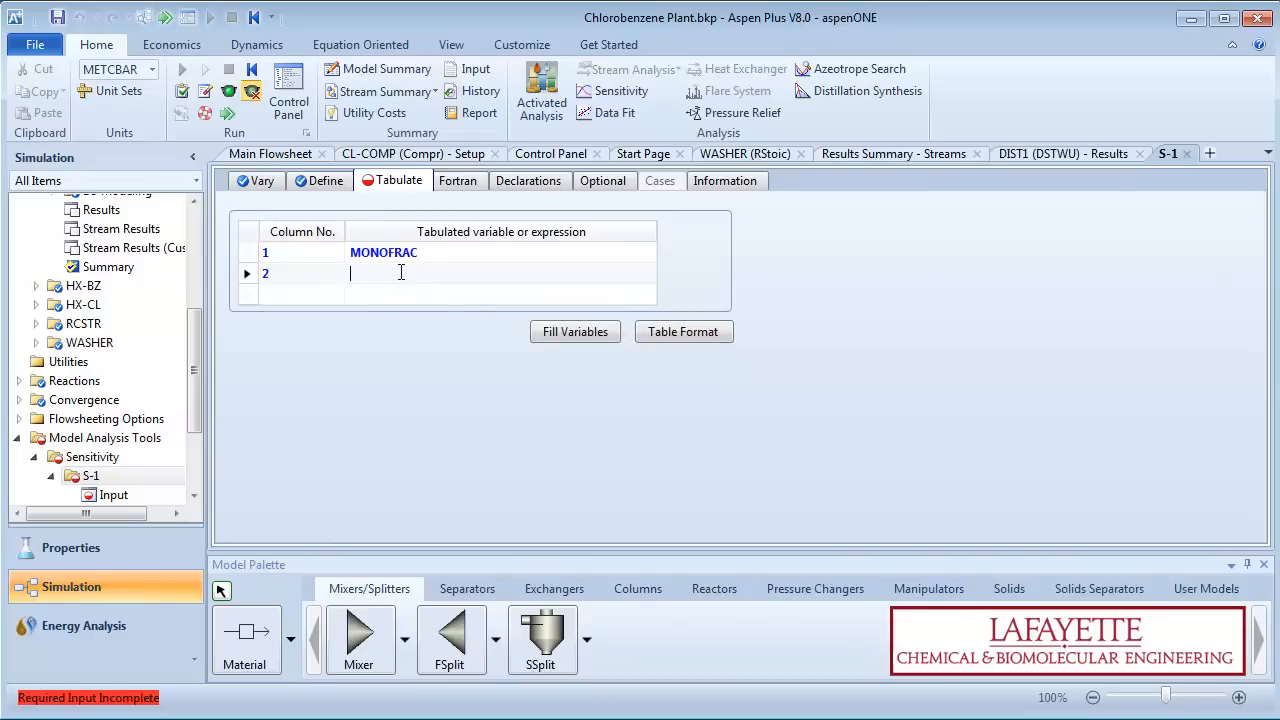
type("DIFRAC")
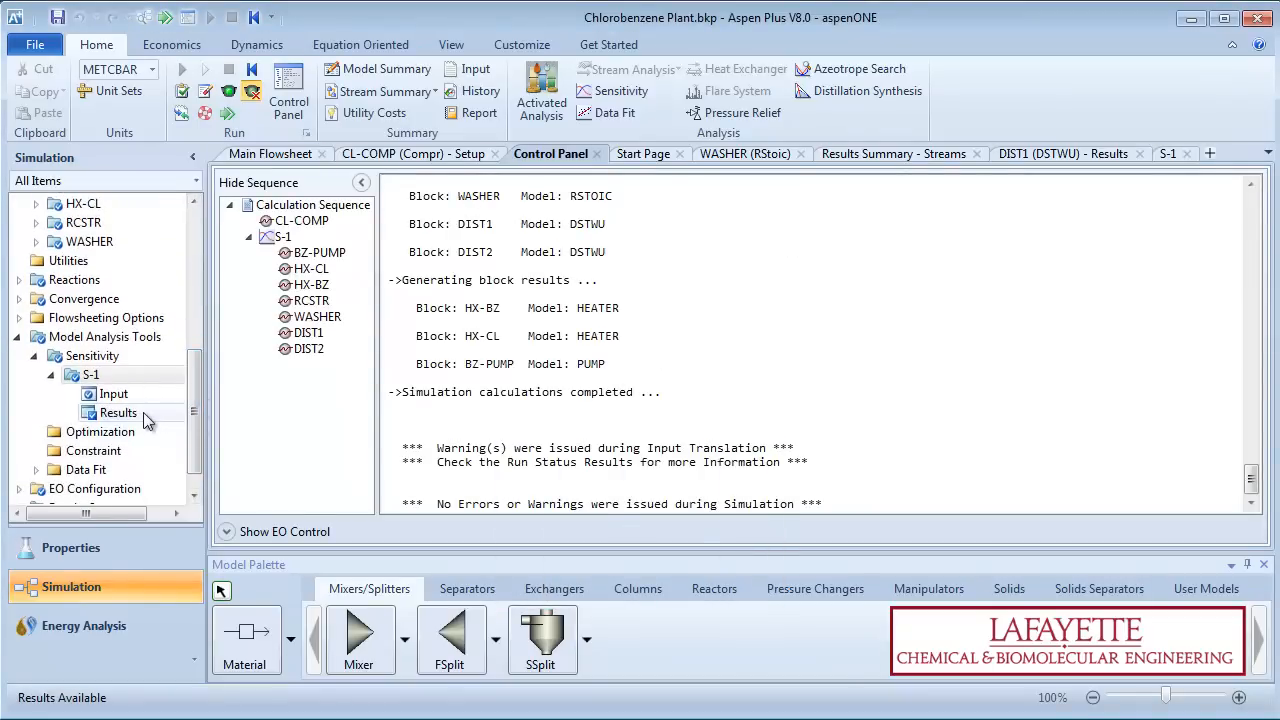
Step: Open the S-1 results table and create a Results Curve plot from it
left_click(118, 412)
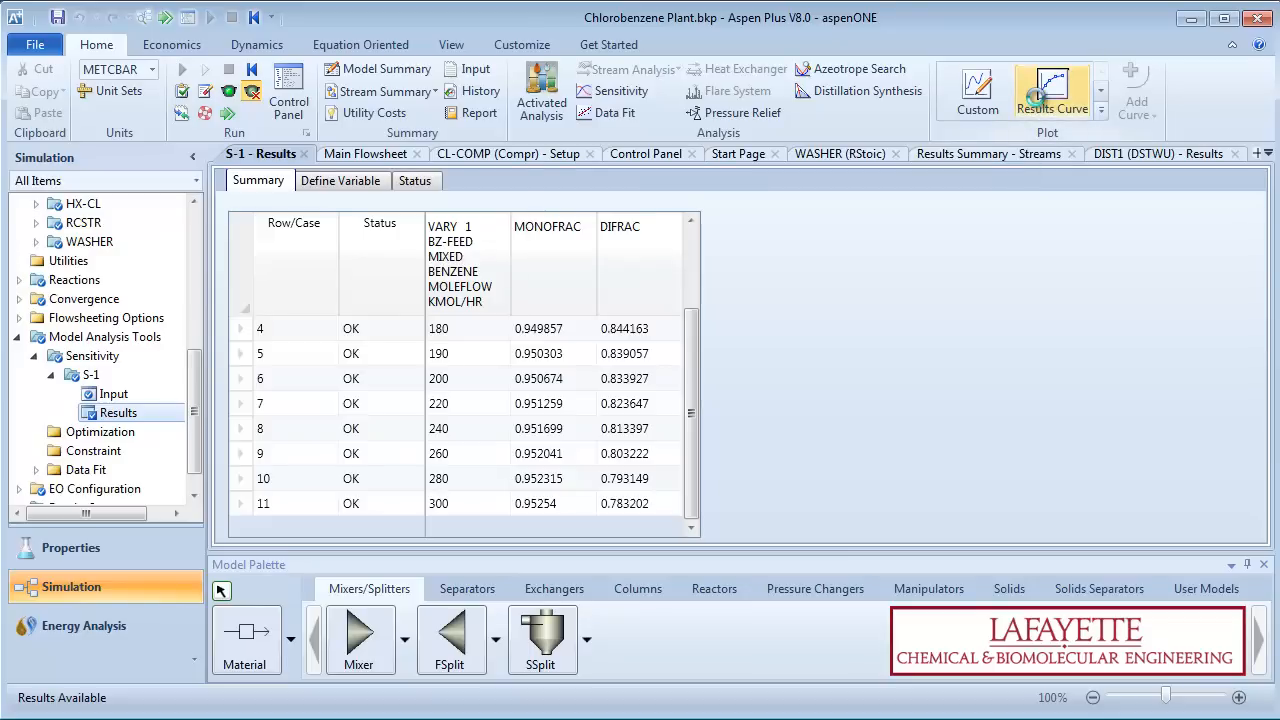
left_click(1051, 90)
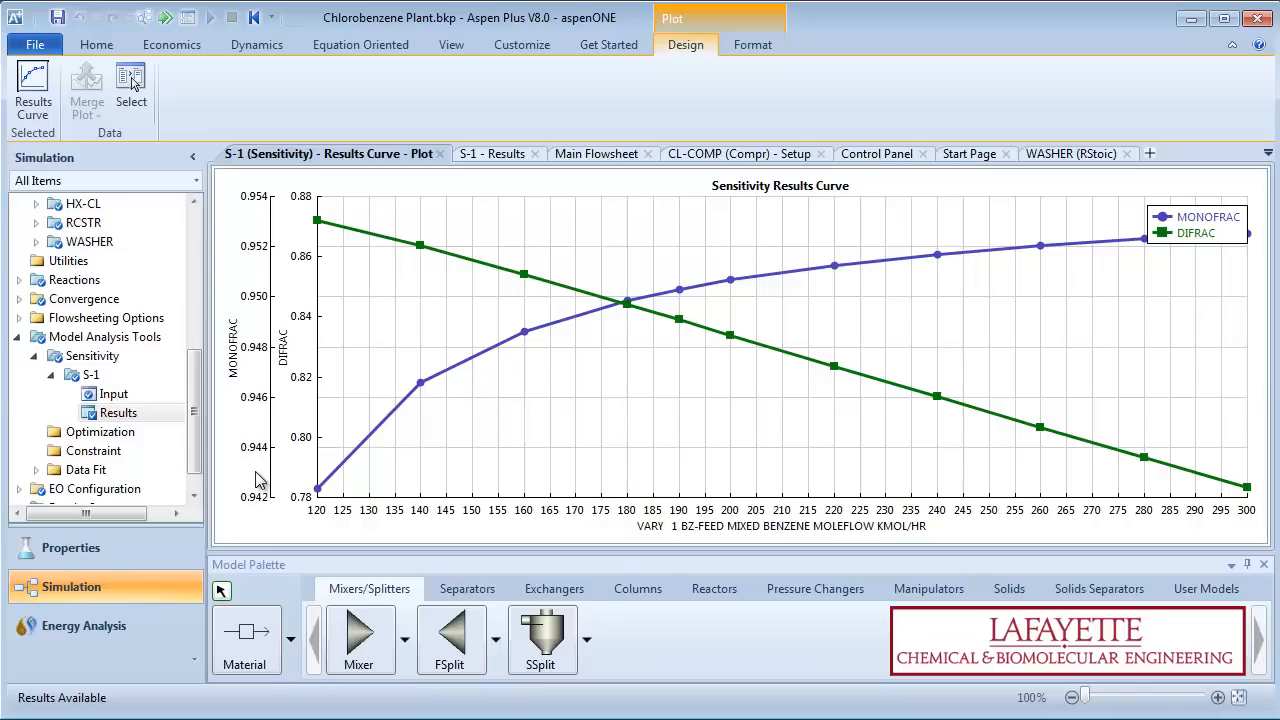
mouse_move(282, 393)
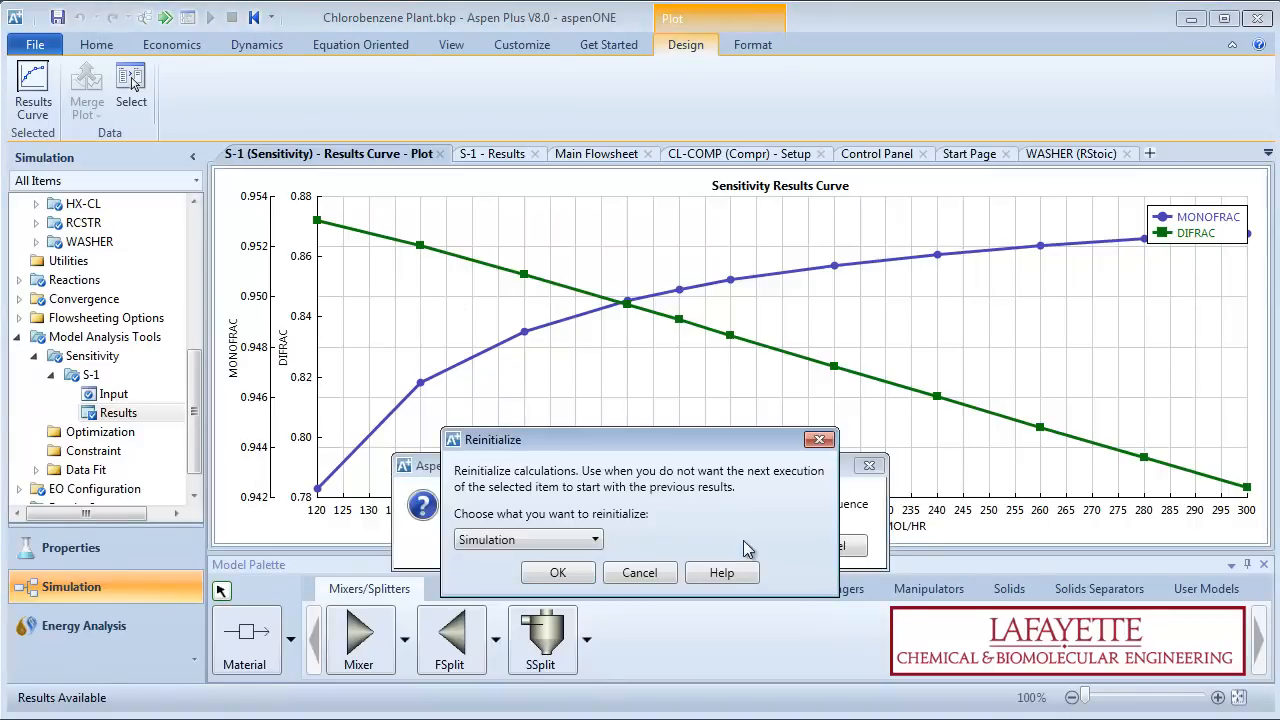
Step: Create study S-2 varying DIST2 block variable RECOVL over 0.5 to 0.99
left_click(312, 261)
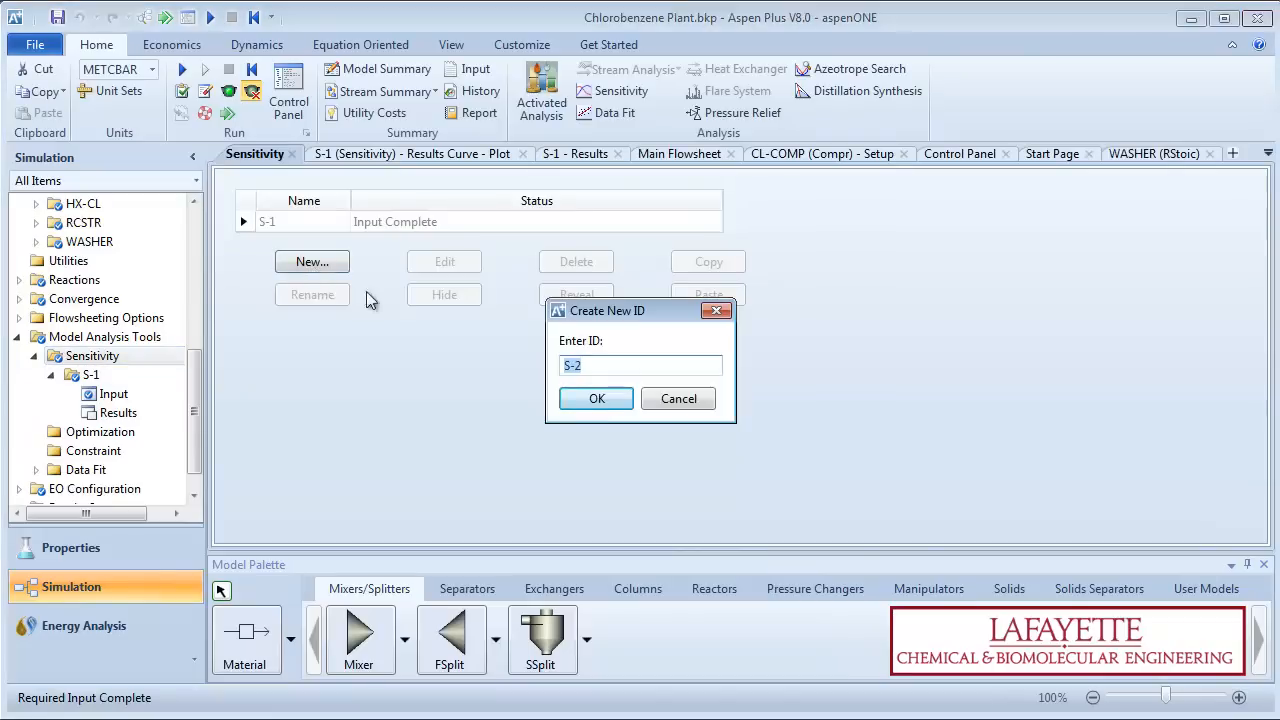
left_click(596, 398)
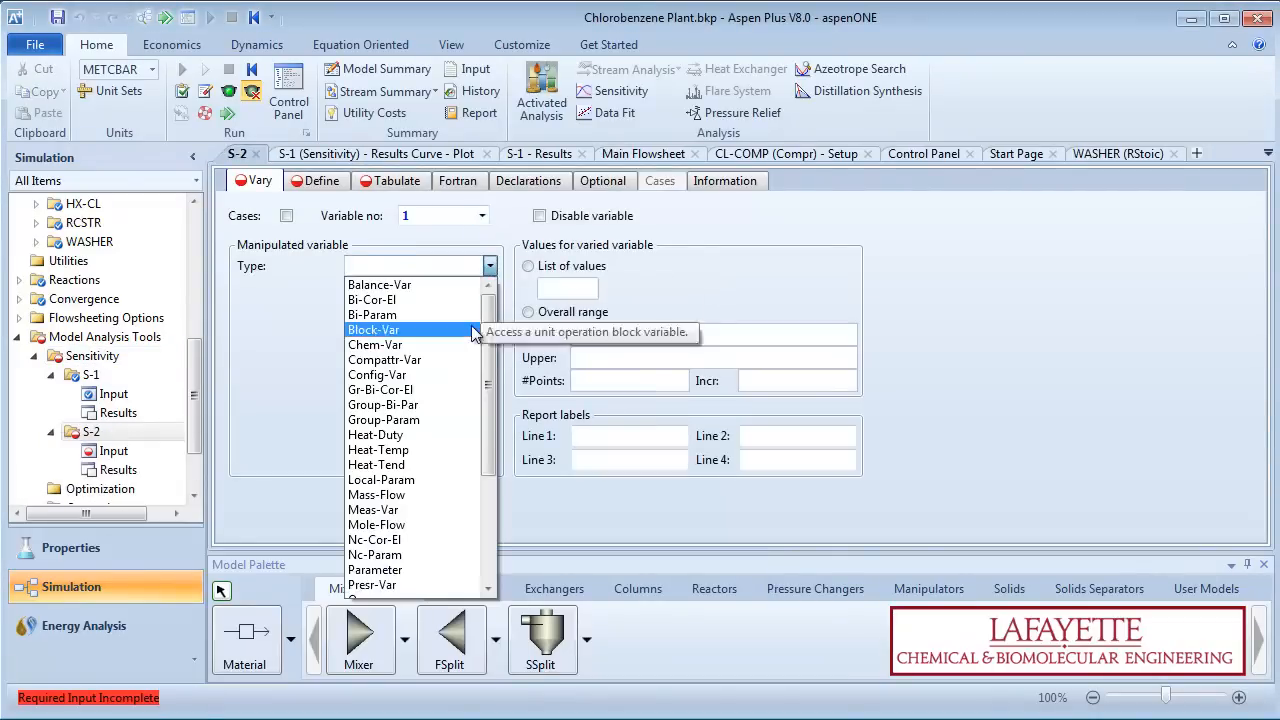
left_click(373, 329)
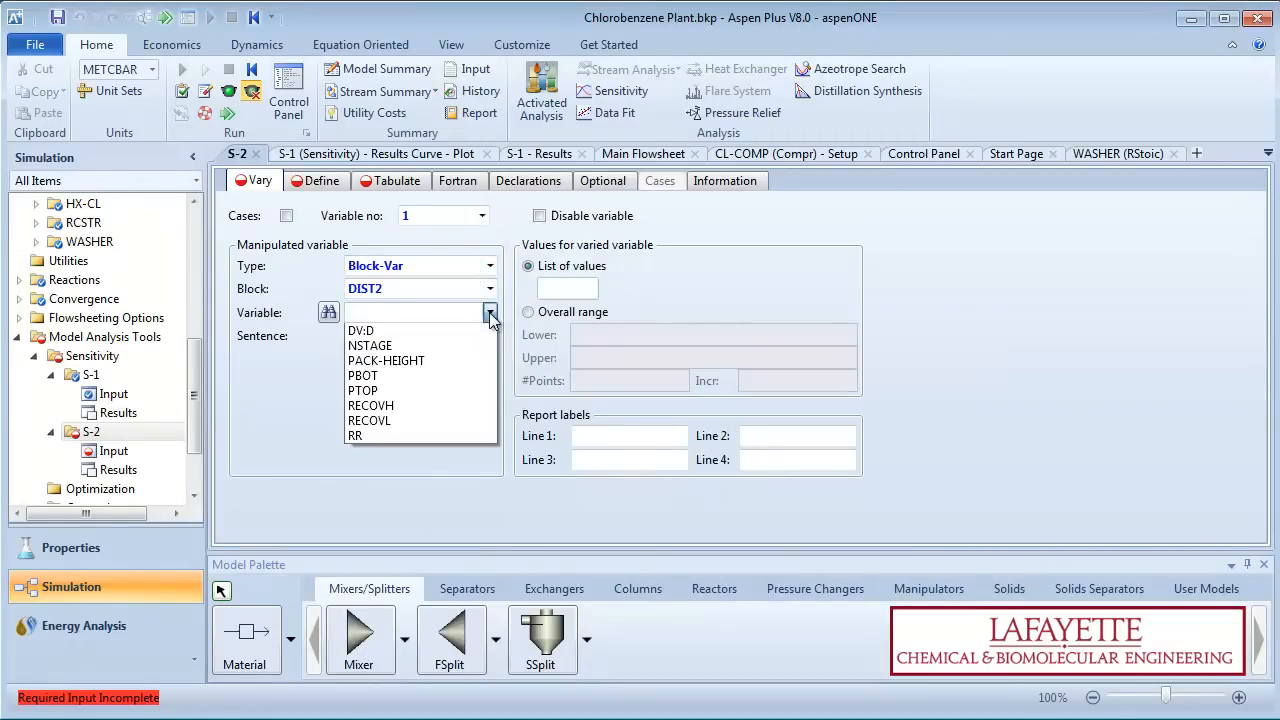
left_click(369, 420)
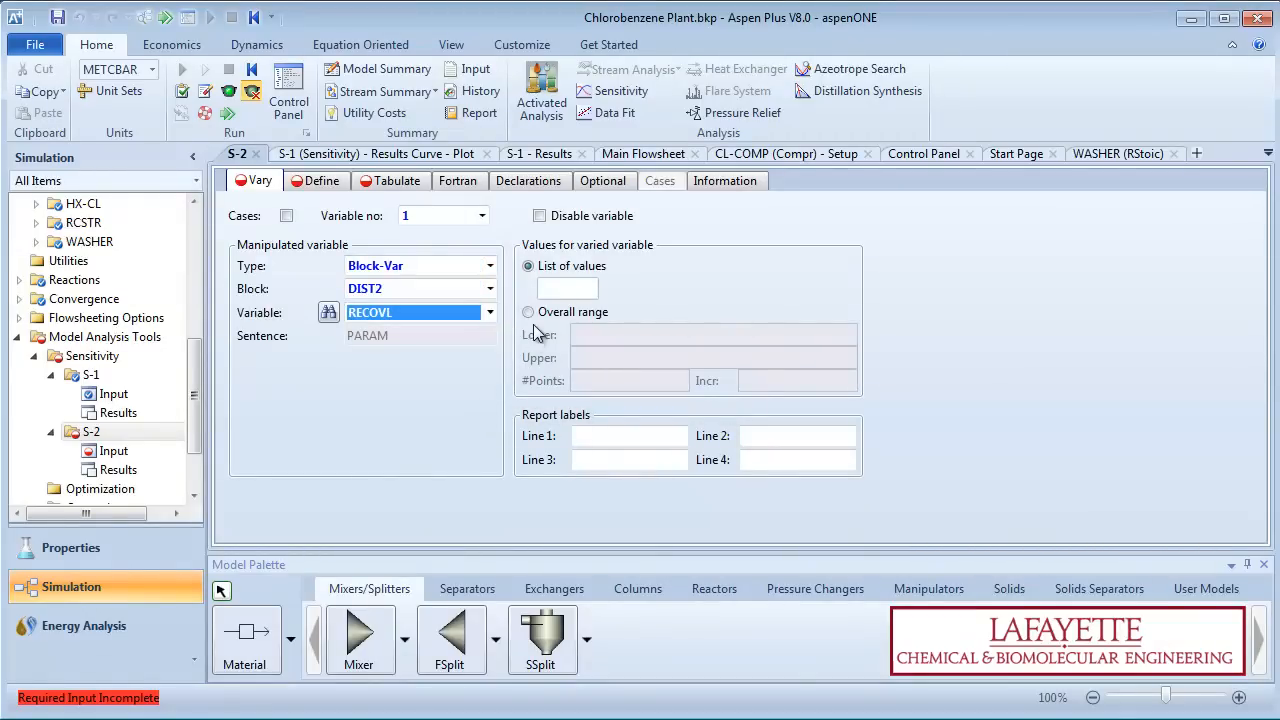
left_click(528, 311)
type("0.99")
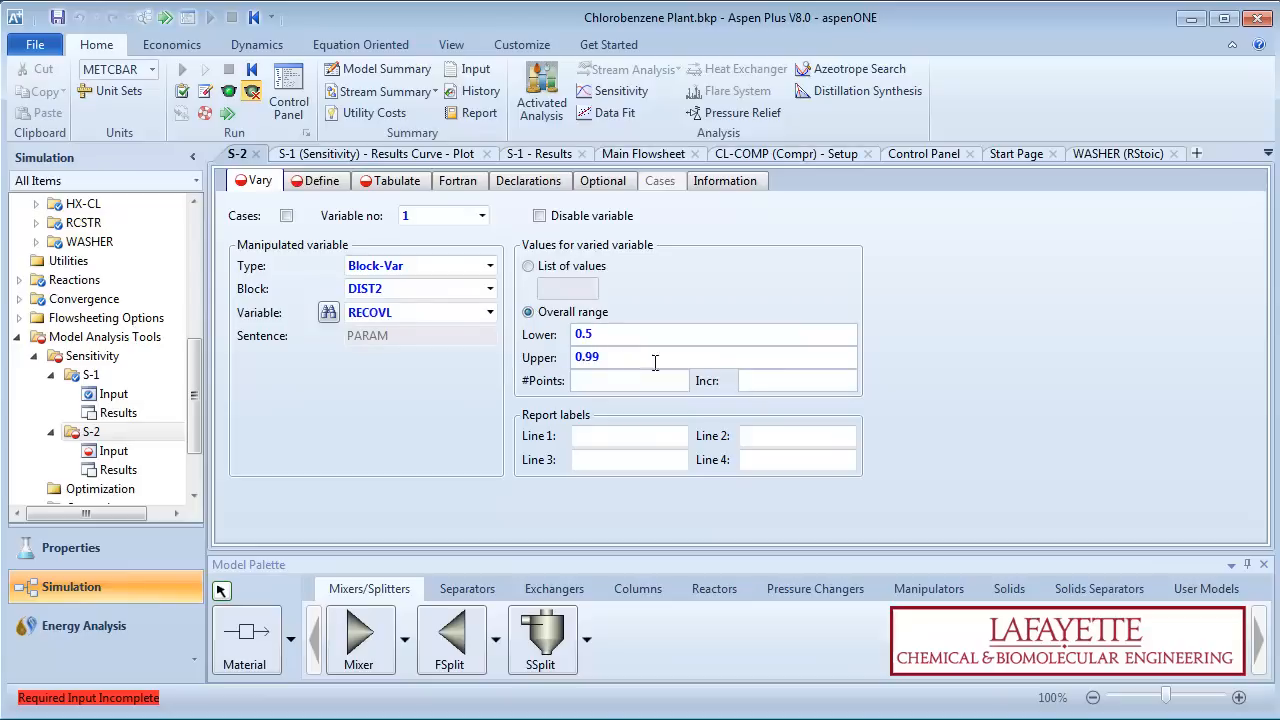
left_click(323, 181)
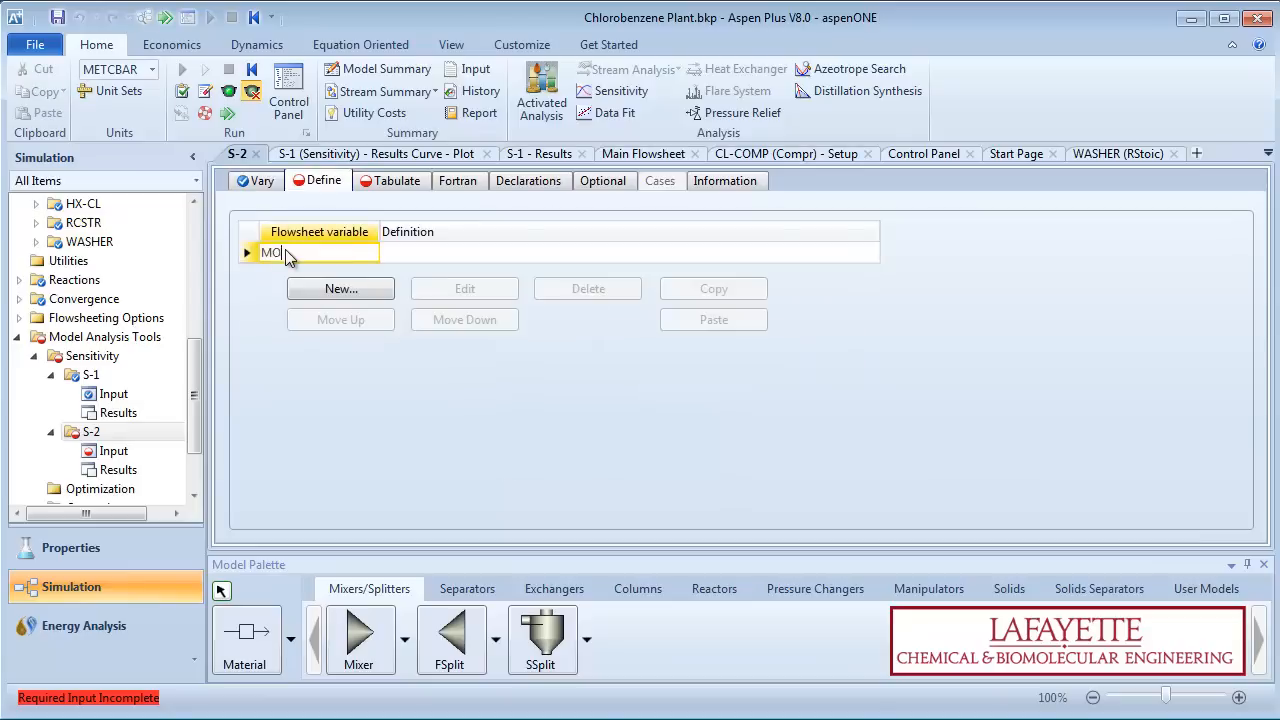
Step: Define and tabulate MONOFRAC and DIFRAC for S-2, then run the simulation
left_click(340, 288)
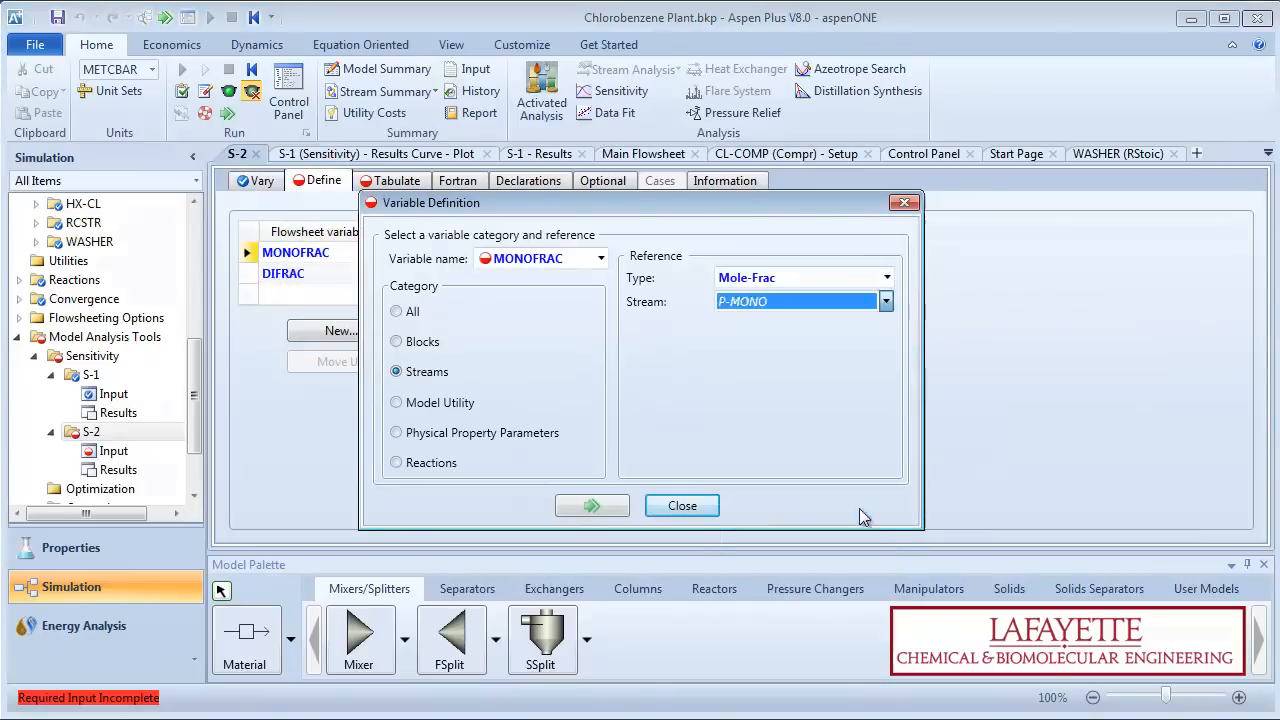
left_click(681, 505)
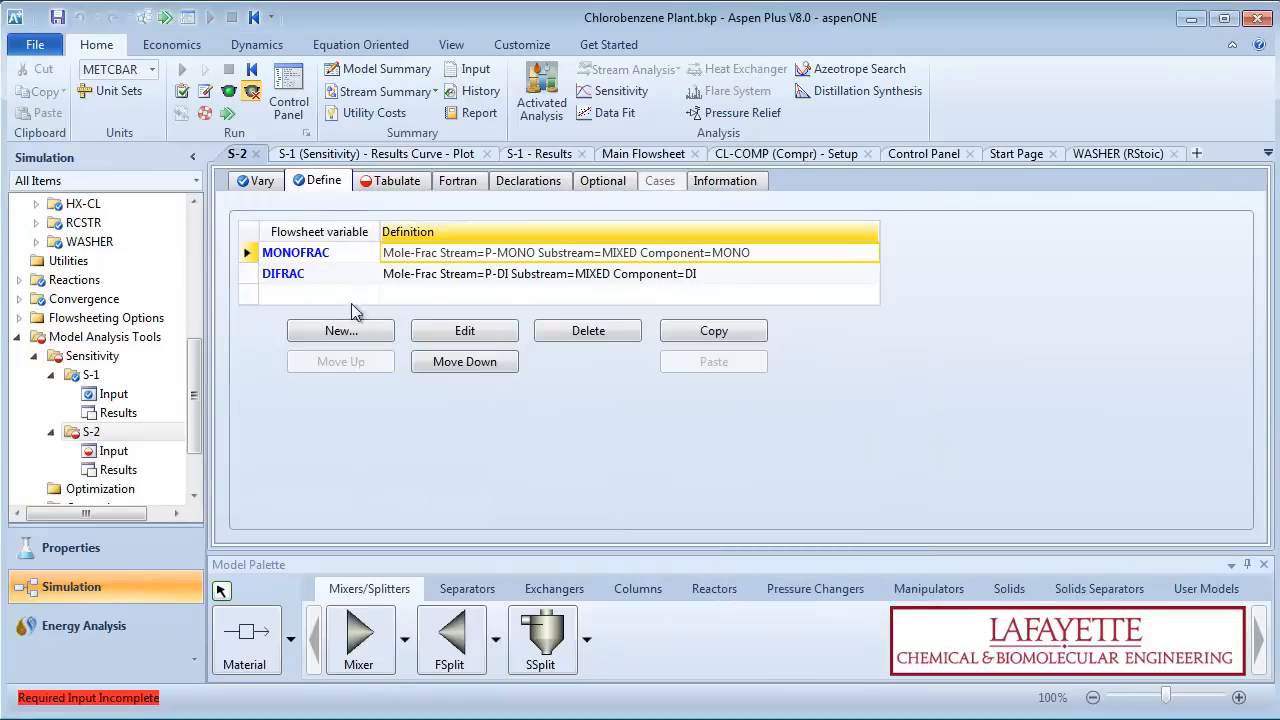
left_click(397, 180)
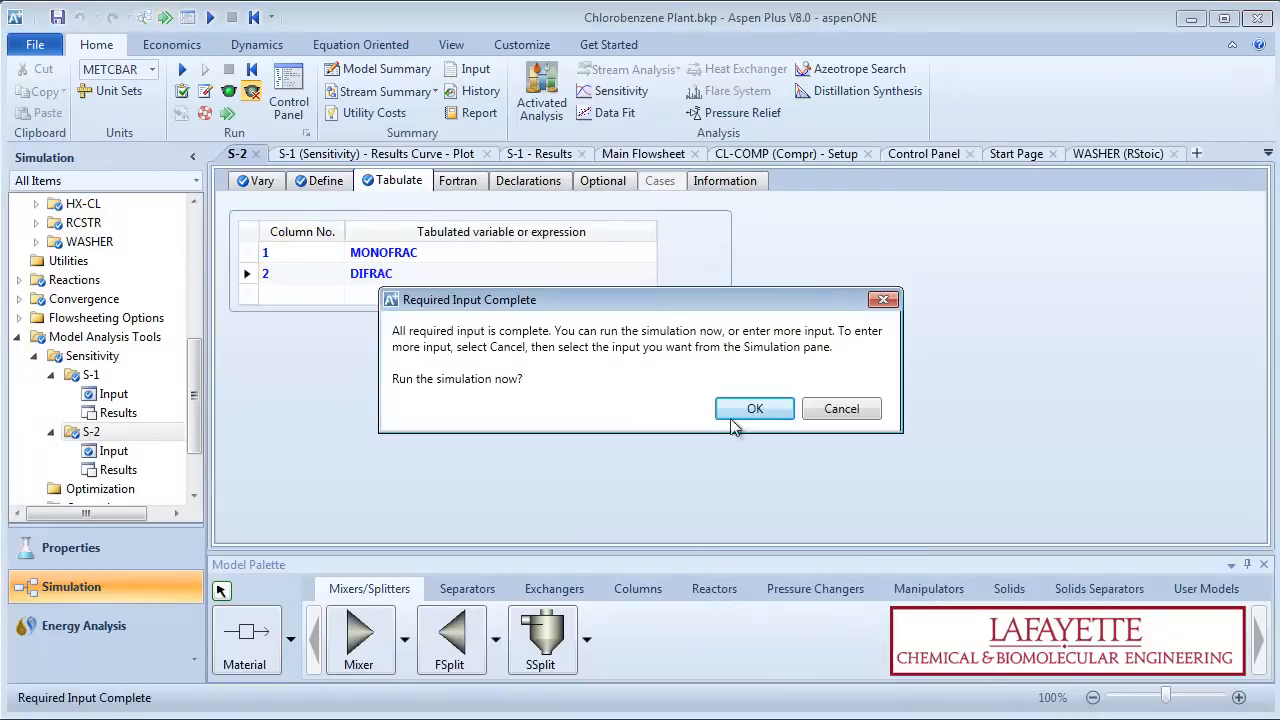
left_click(754, 408)
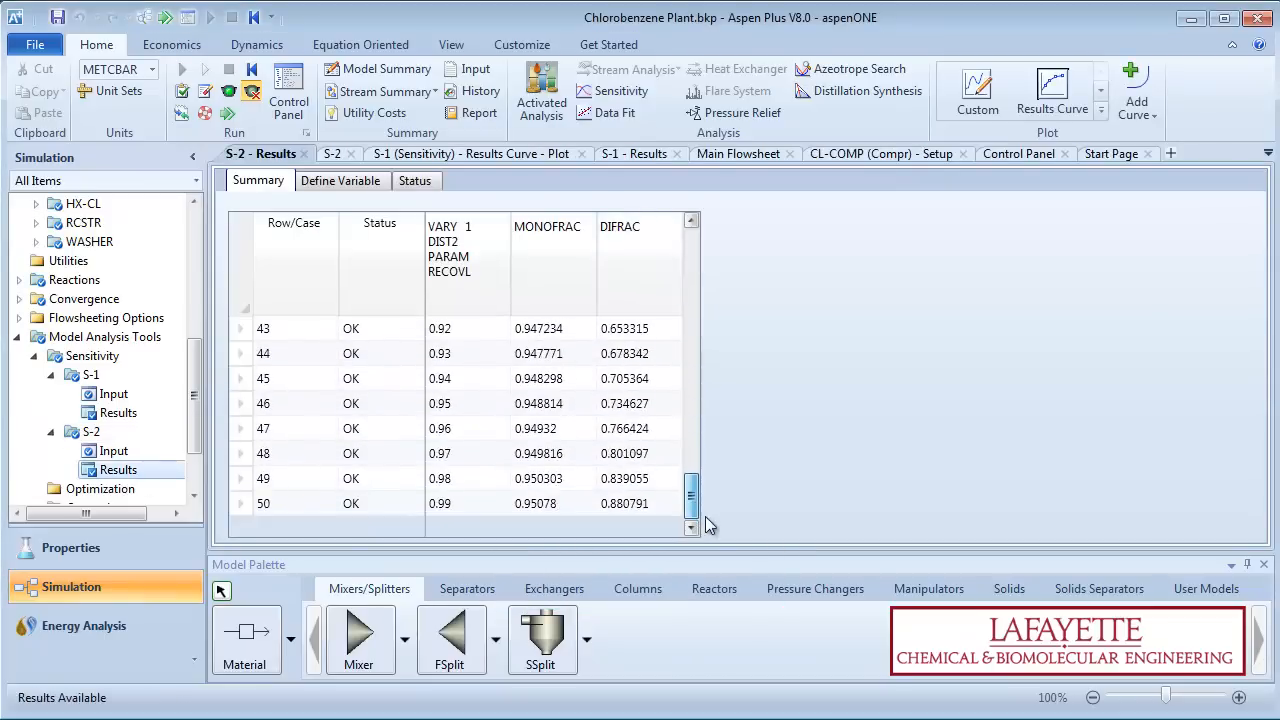
Step: Create a Results Curve of MONOFRAC and DIFRAC versus RECOVL for S-2
left_click(1051, 90)
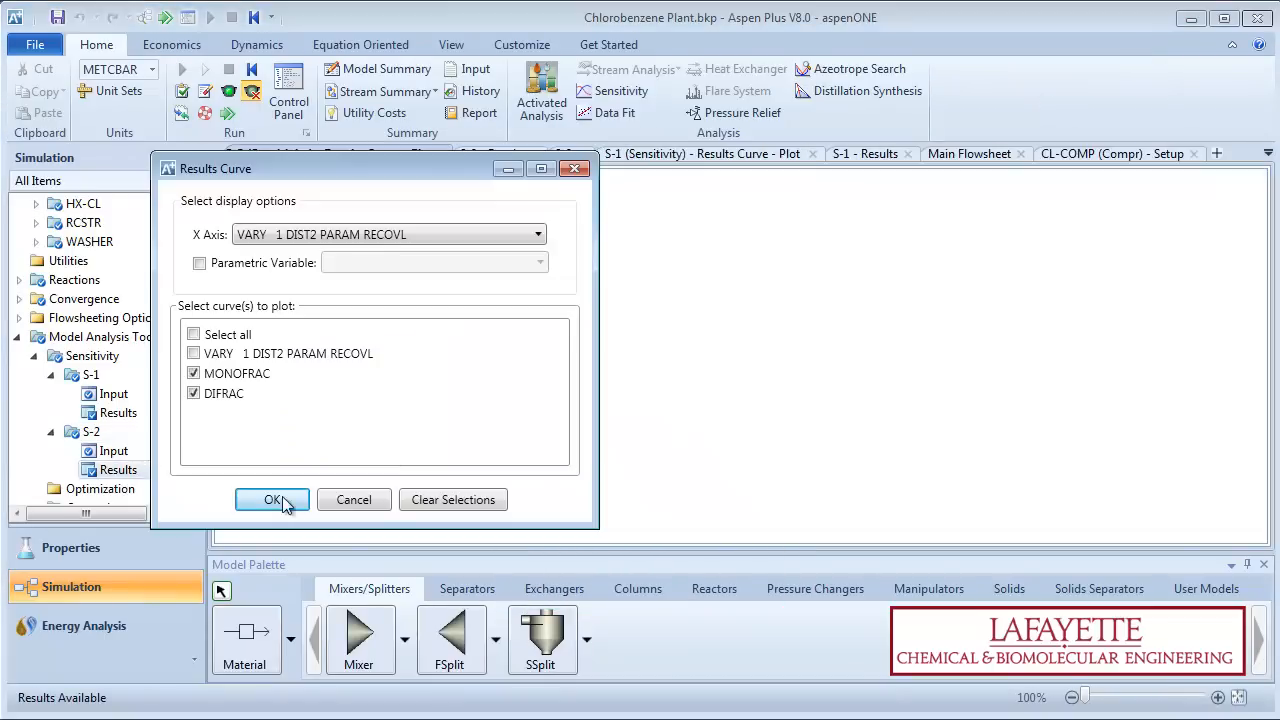
left_click(272, 500)
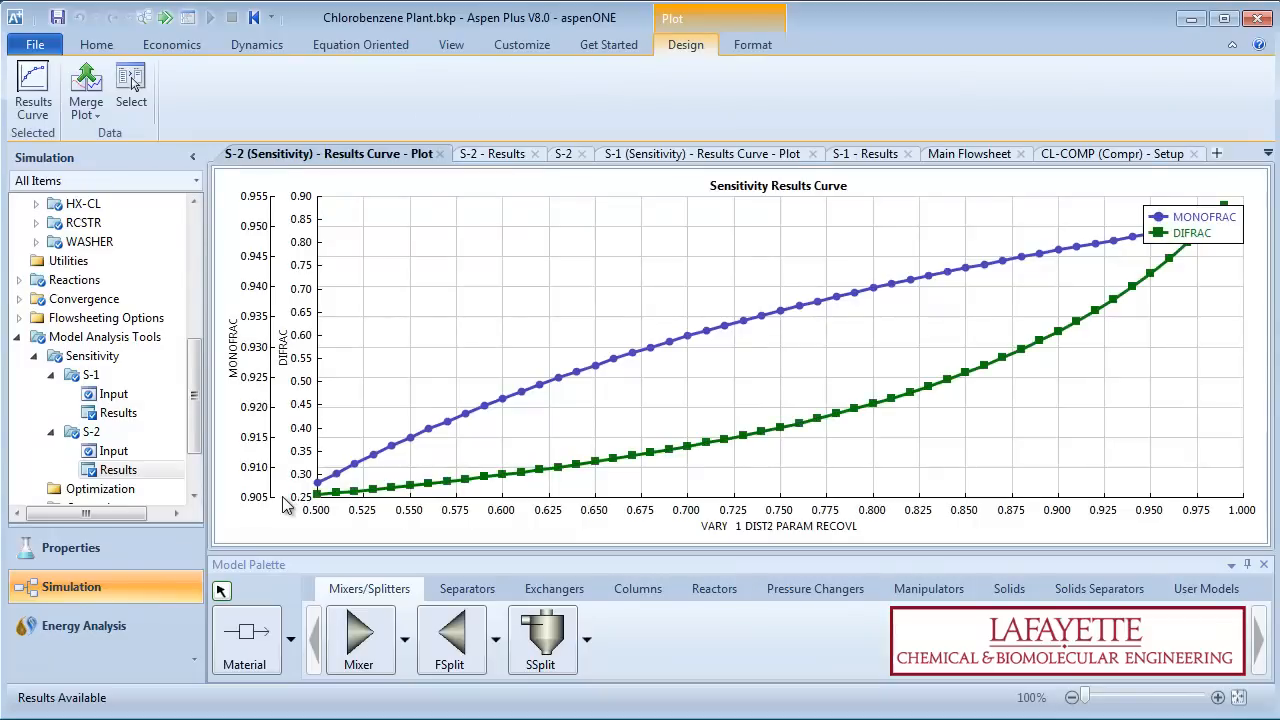
mouse_move(282, 520)
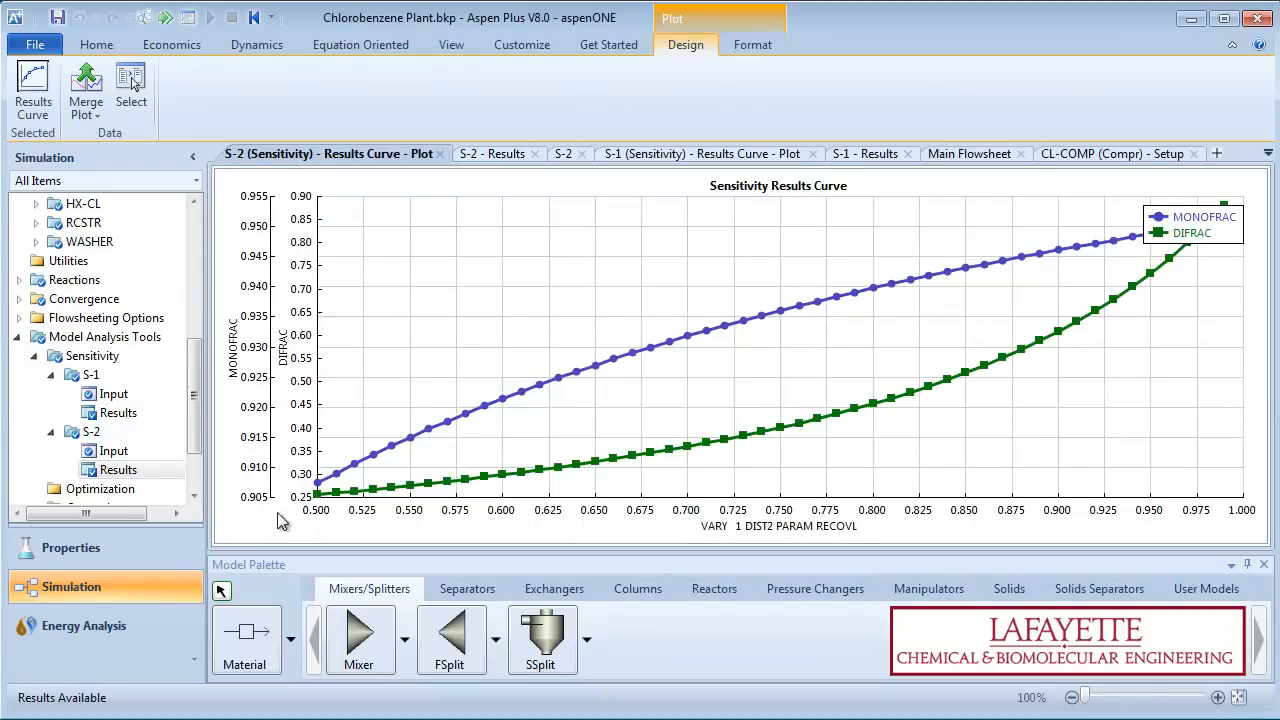